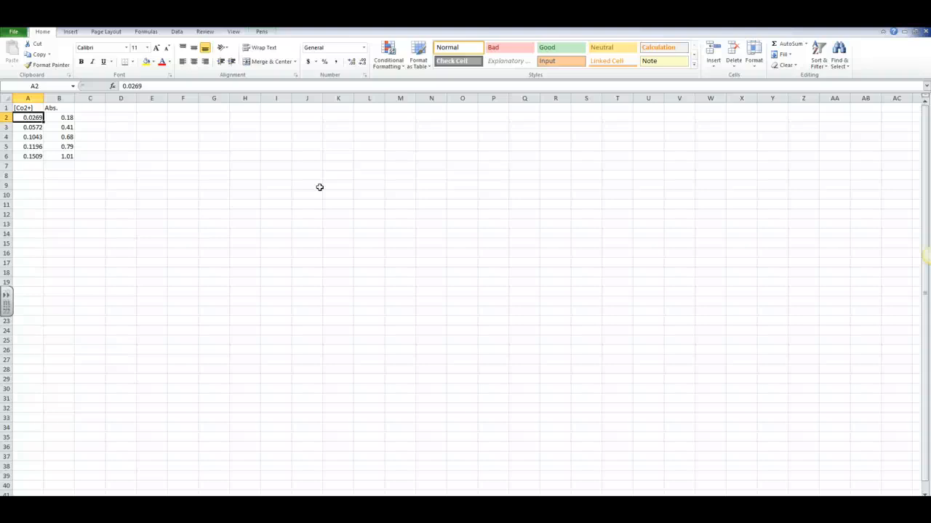
pyautogui.moveTo(325, 181)
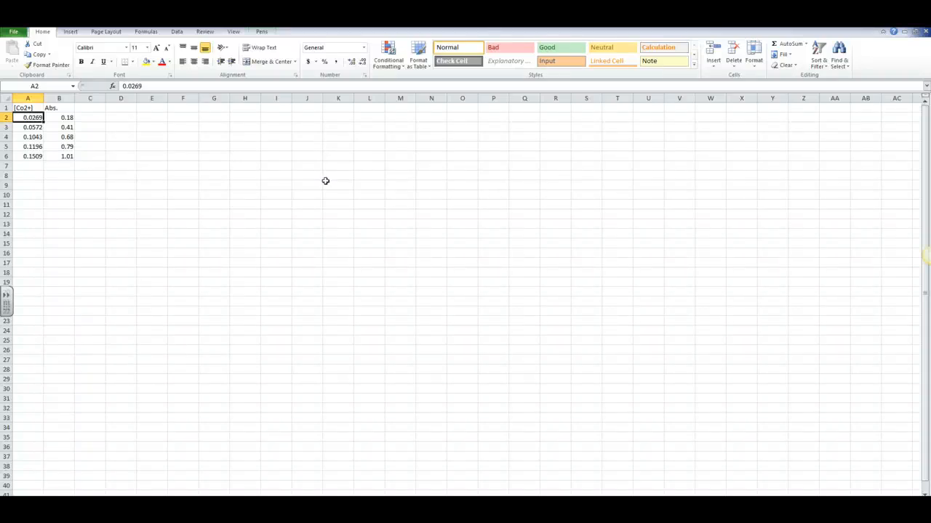
pyautogui.moveTo(314, 176)
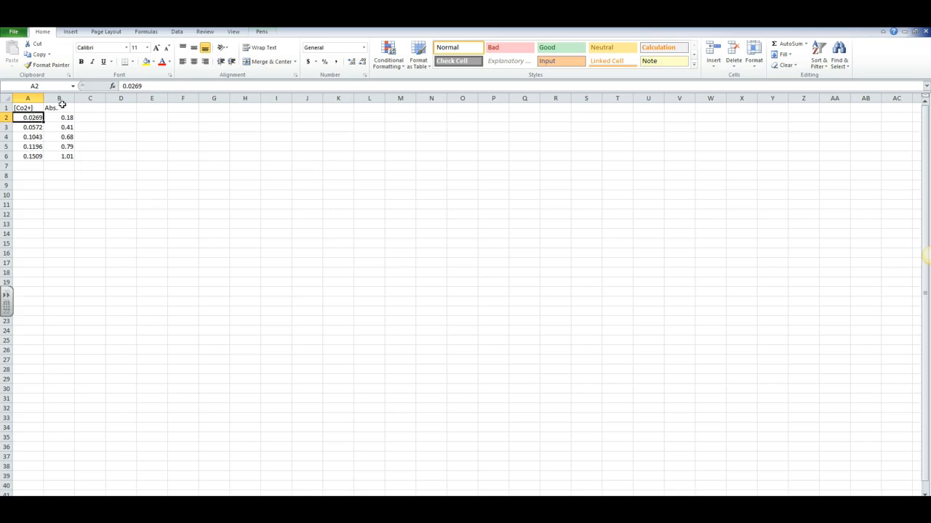
pyautogui.moveTo(72, 118)
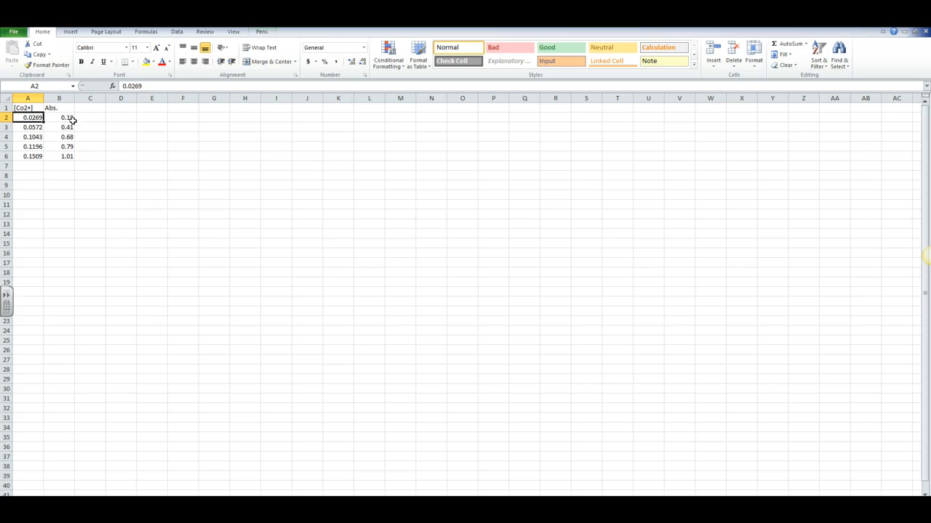
pyautogui.moveTo(51, 124)
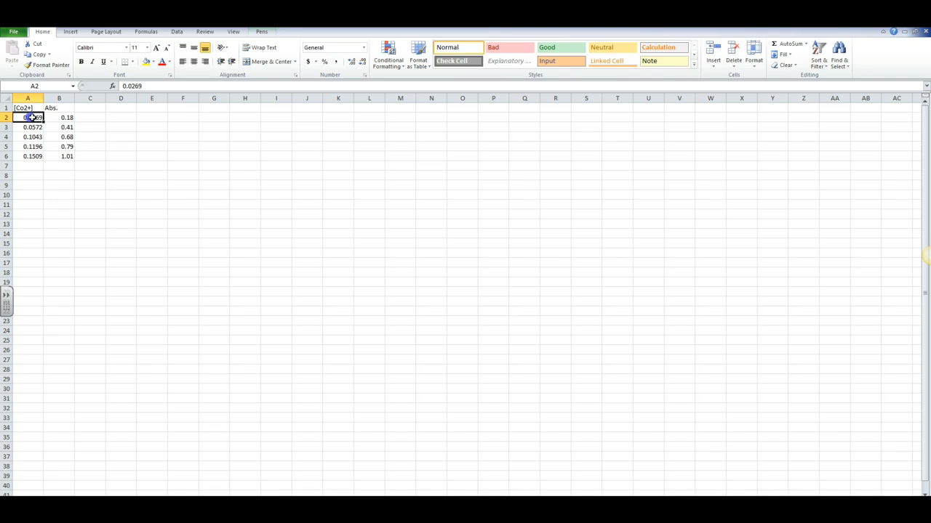
pyautogui.moveTo(76, 161)
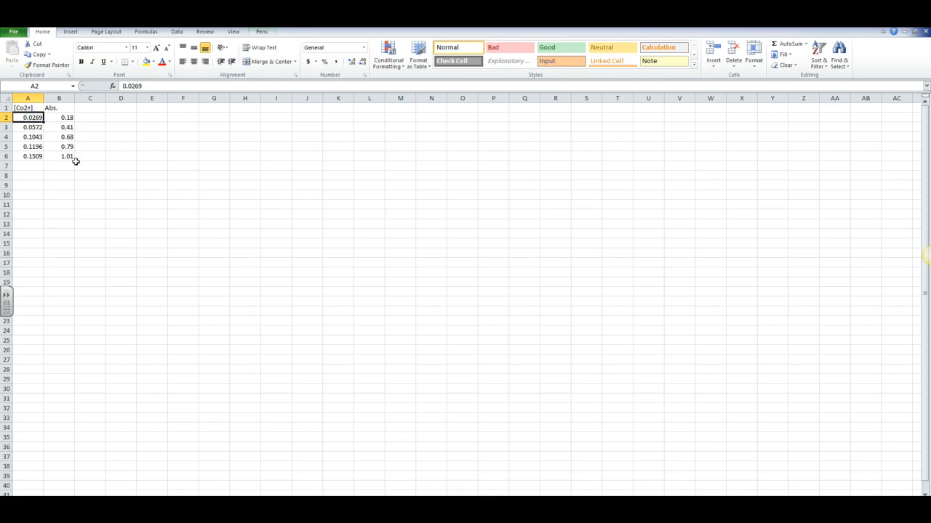
# Insert a markers-only scatter chart from the concentration and absorbance data in A1:B6.
pyautogui.moveTo(32, 117); pyautogui.dragTo(67, 156)
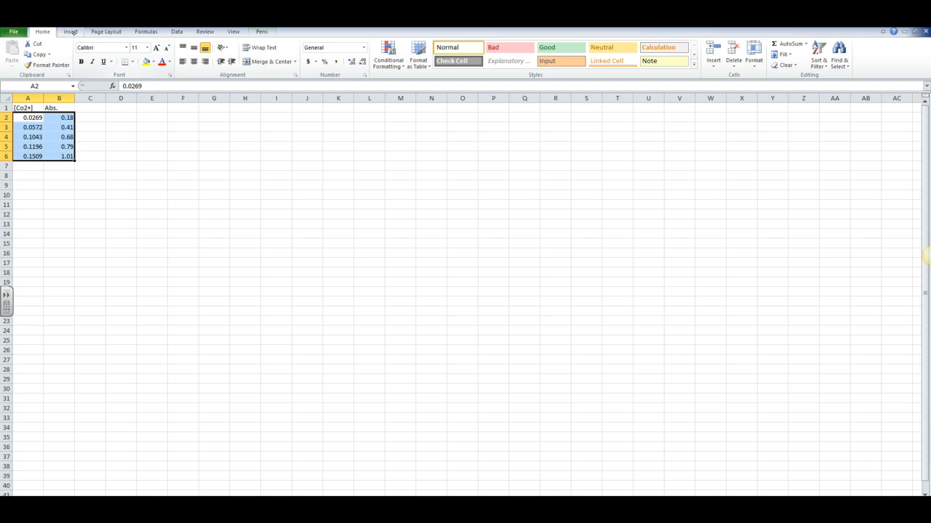
pyautogui.click(70, 32)
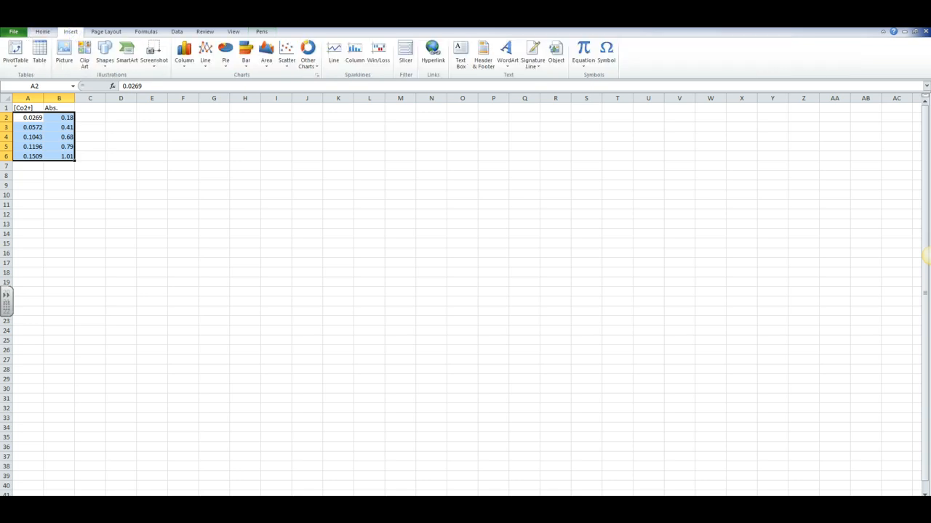
pyautogui.click(285, 51)
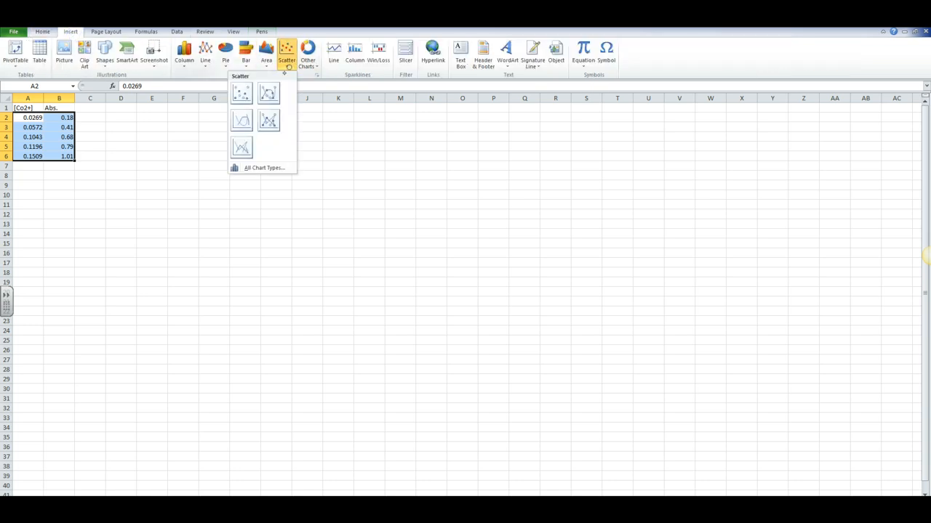
pyautogui.moveTo(241, 94)
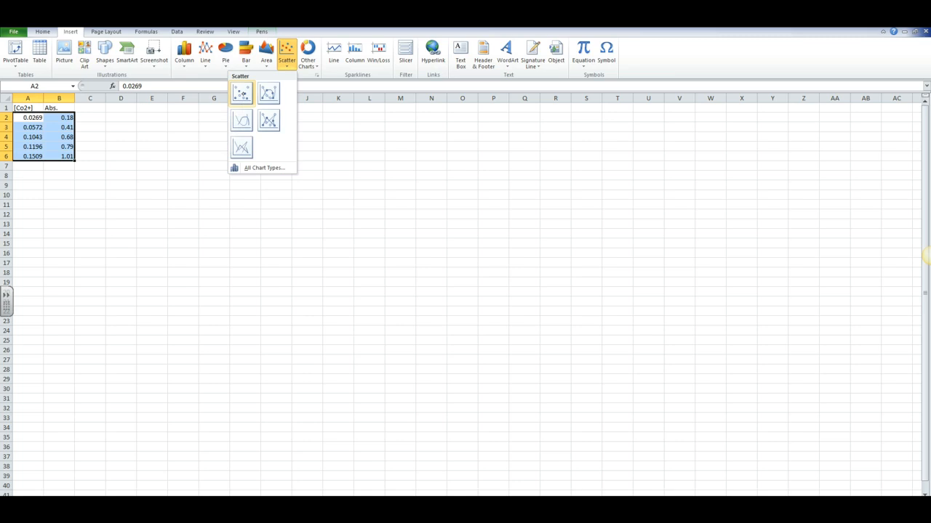
pyautogui.click(241, 93)
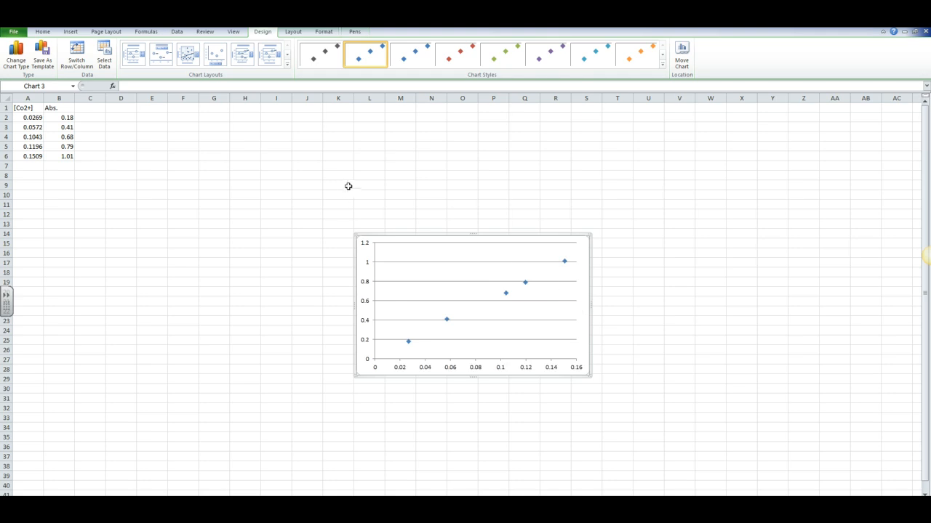
pyautogui.moveTo(359, 104)
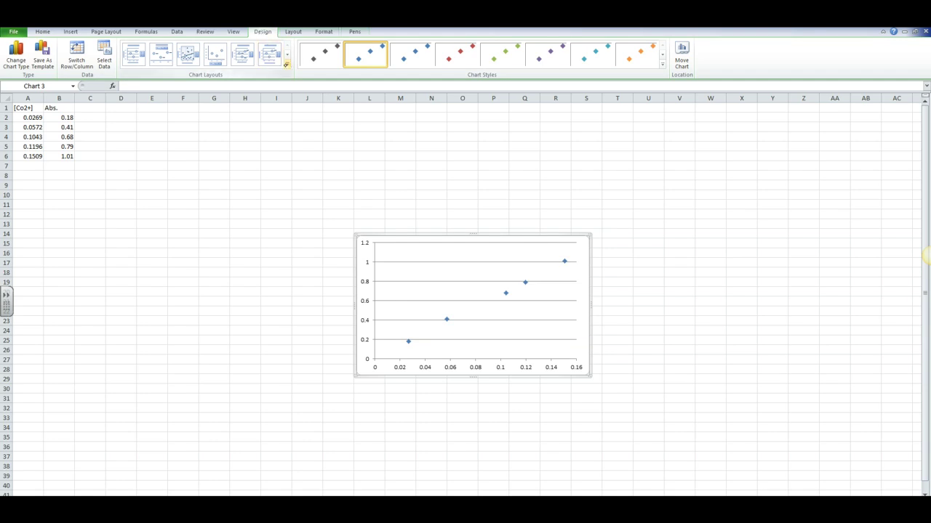
# Apply the chart layout with titles and trendline equation, then select the legend for removal.
pyautogui.click(286, 67)
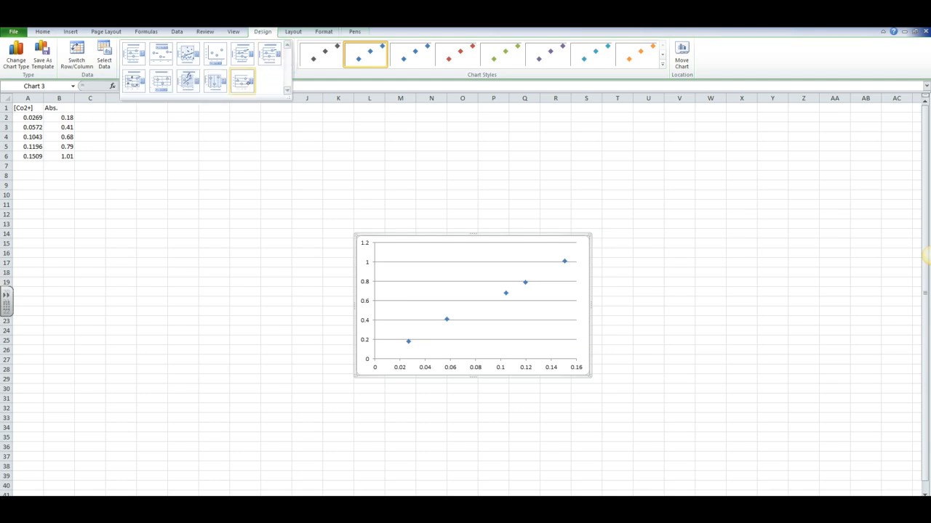
pyautogui.click(188, 82)
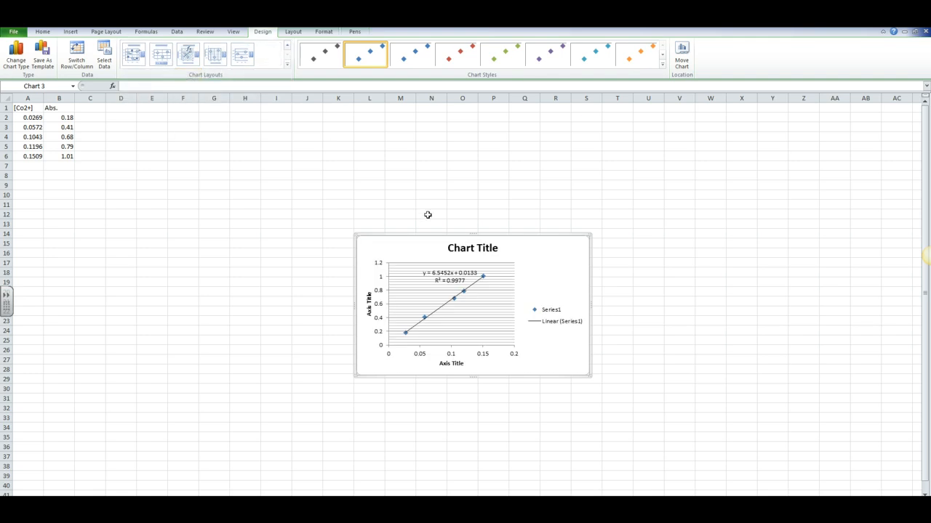
pyautogui.moveTo(553, 305)
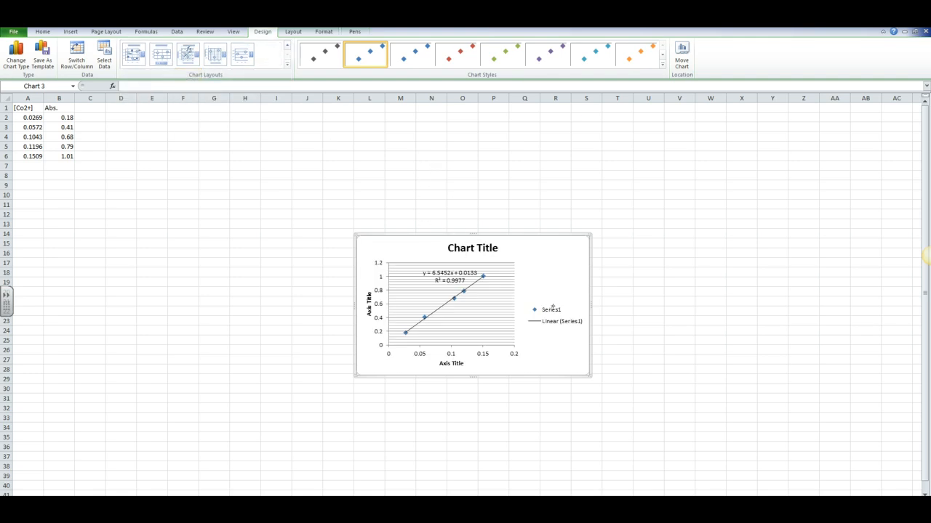
pyautogui.click(553, 314)
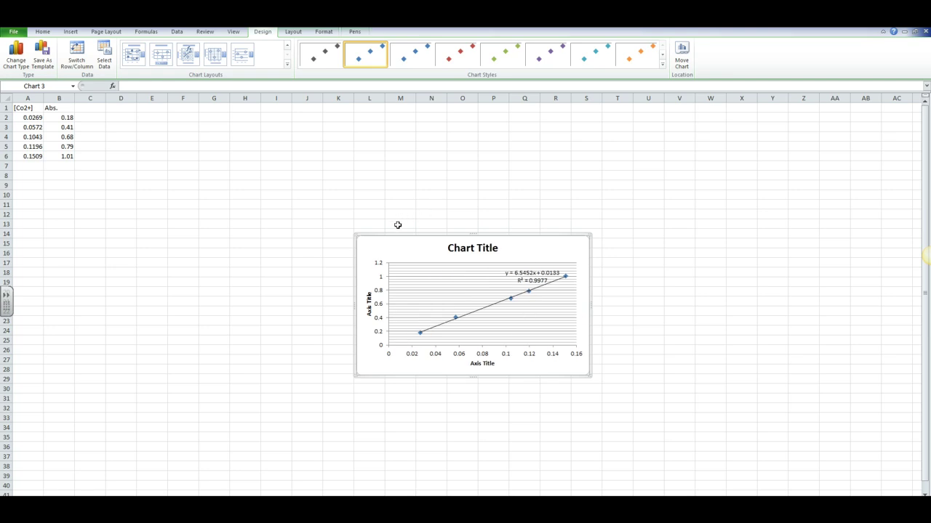
pyautogui.moveTo(387, 248)
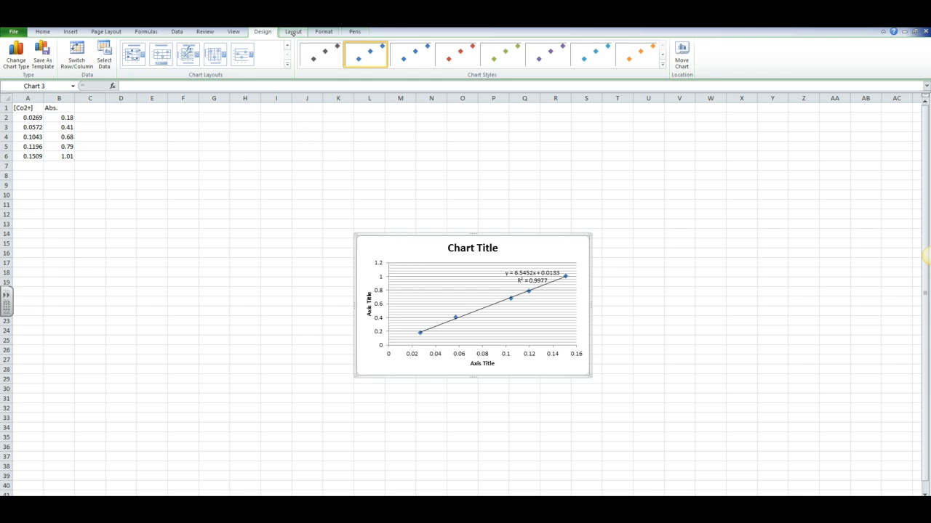
# Fix the horizontal axis minimum at 0.0269 and maximum at 0.1509.
pyautogui.click(293, 32)
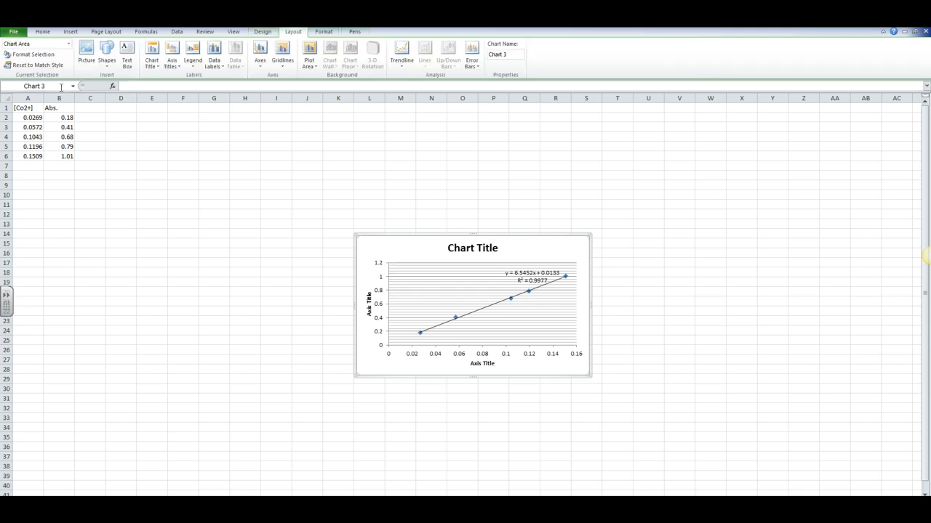
pyautogui.click(70, 43)
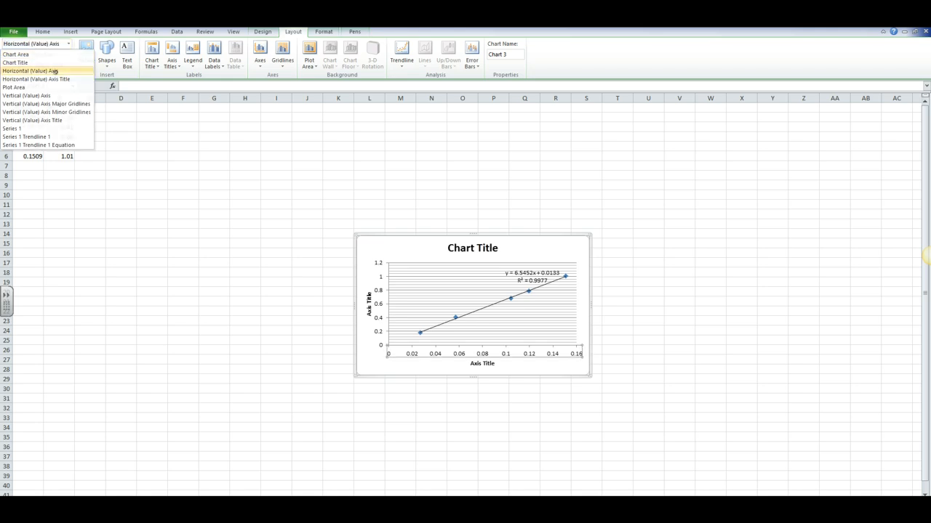
pyautogui.click(36, 70)
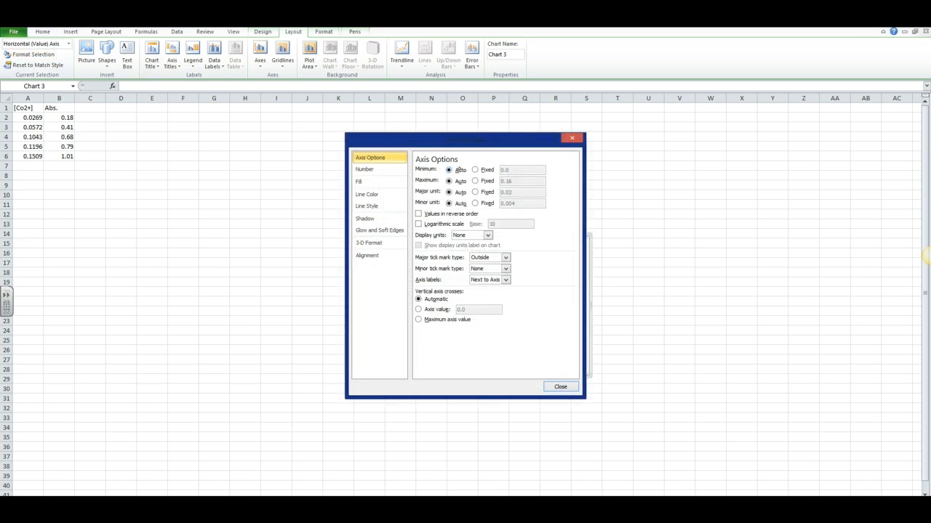
pyautogui.click(474, 168)
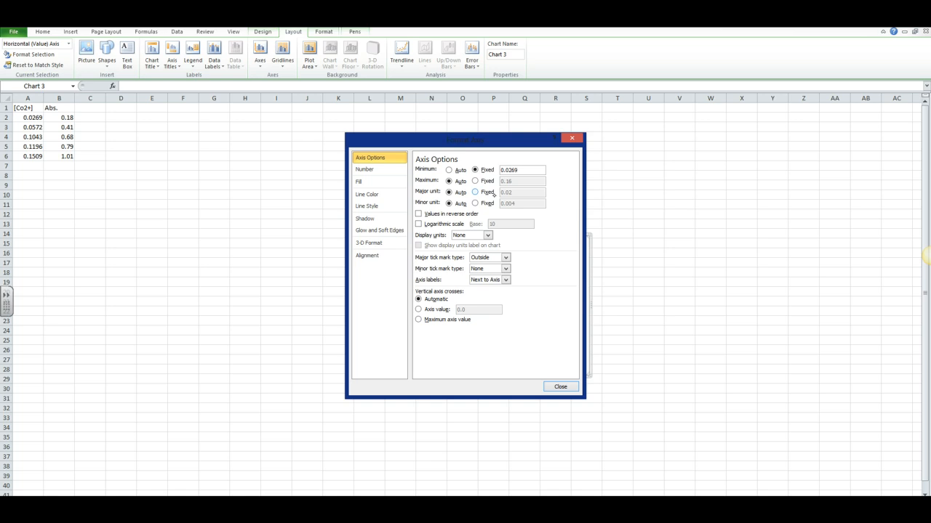
pyautogui.click(476, 180)
pyautogui.write('0.1509')
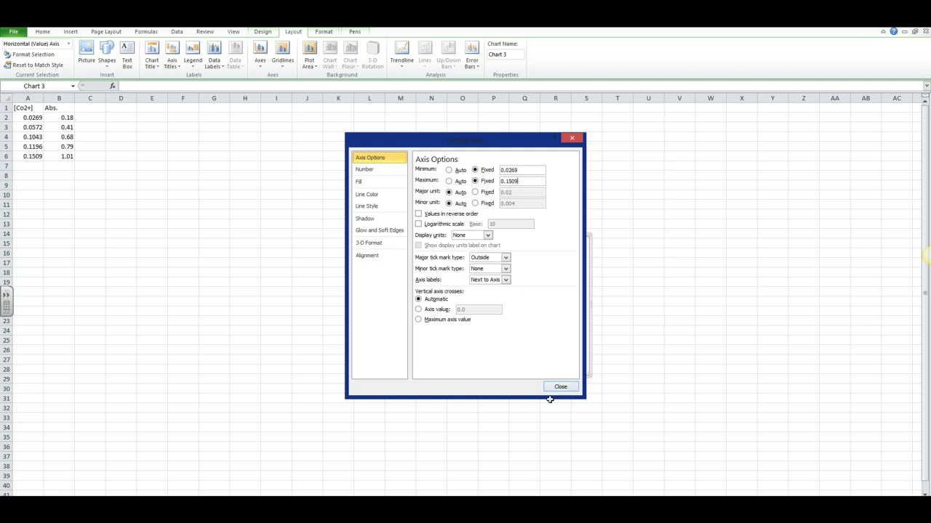
pyautogui.click(560, 387)
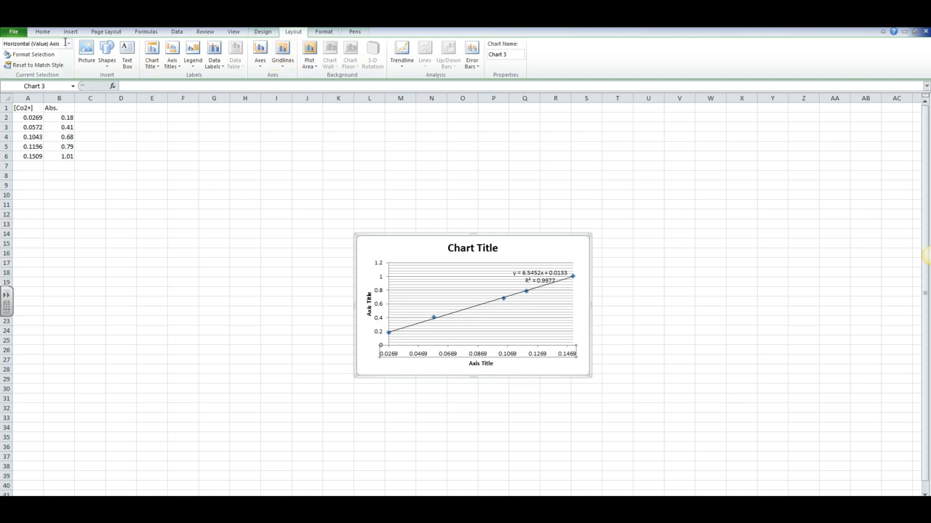
# Fix the vertical axis minimum at 0.18 and maximum at 1.01.
pyautogui.click(69, 44)
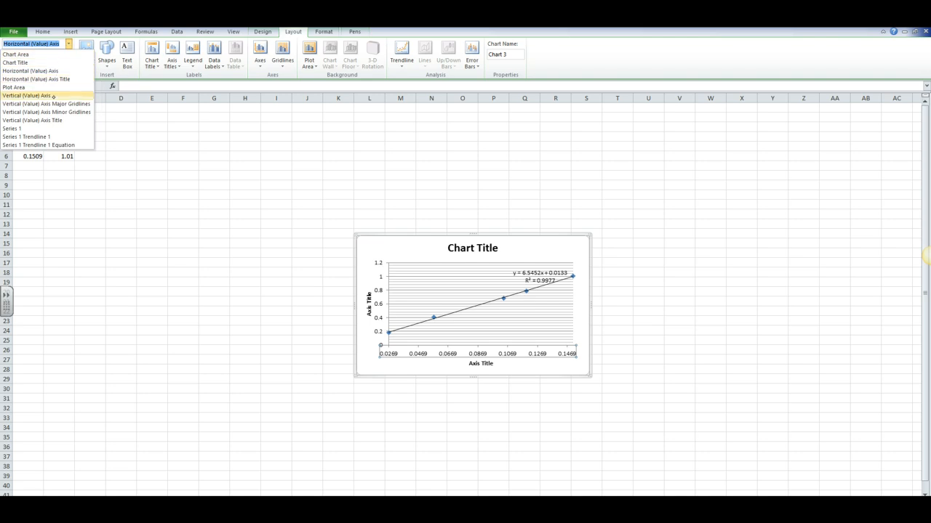
pyautogui.click(32, 96)
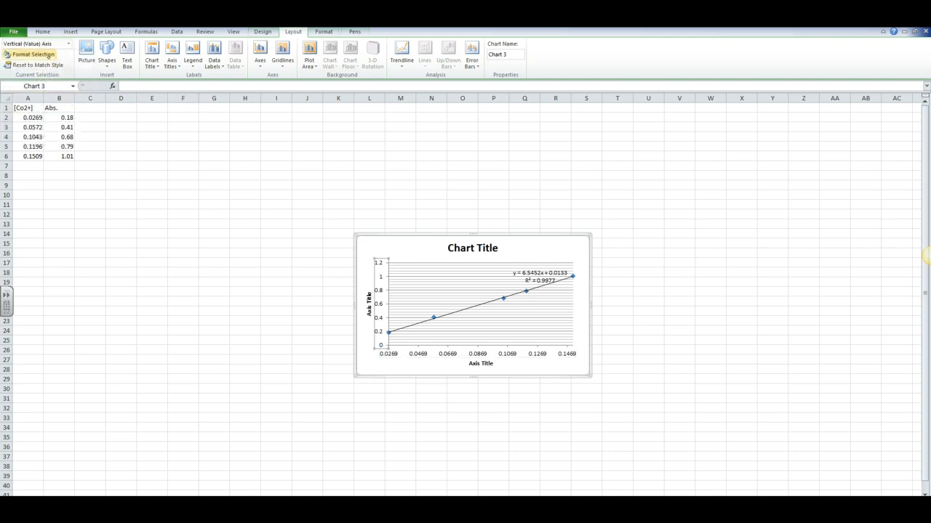
pyautogui.moveTo(30, 53)
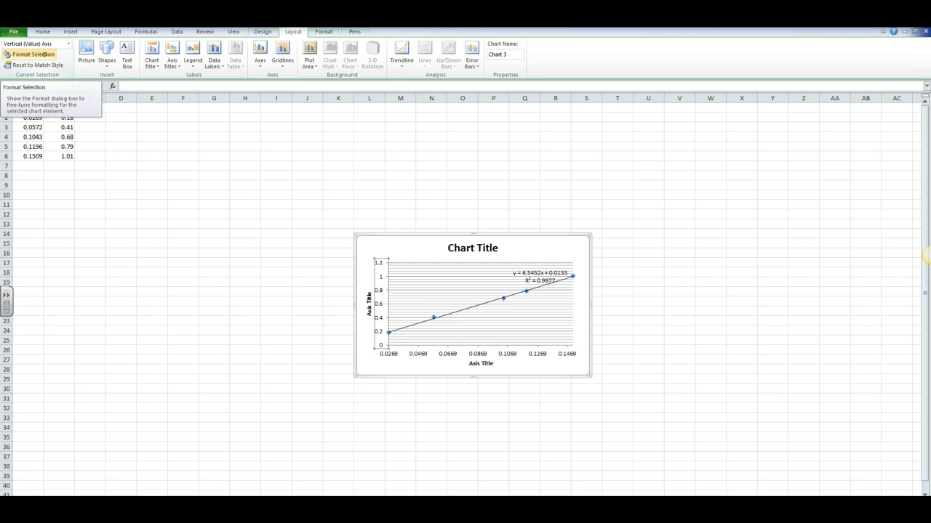
pyautogui.click(30, 54)
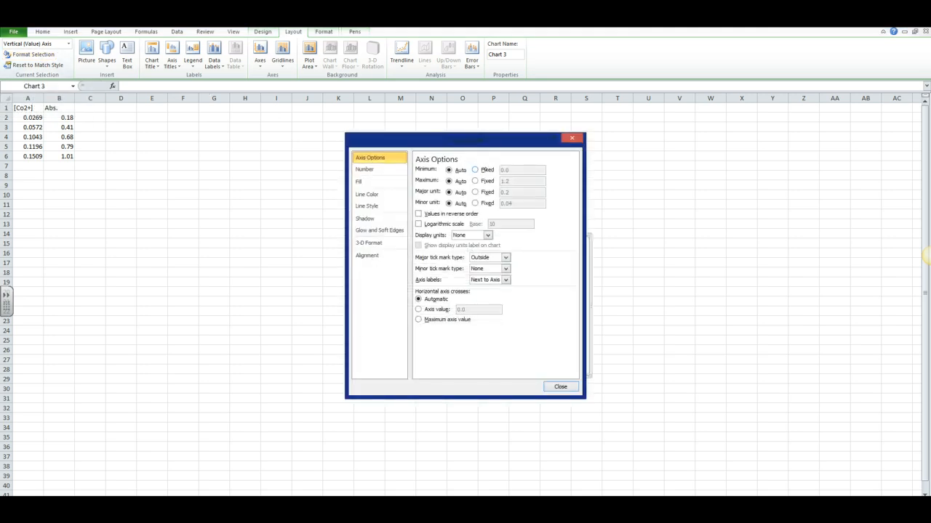
pyautogui.click(476, 169)
pyautogui.write('0.18')
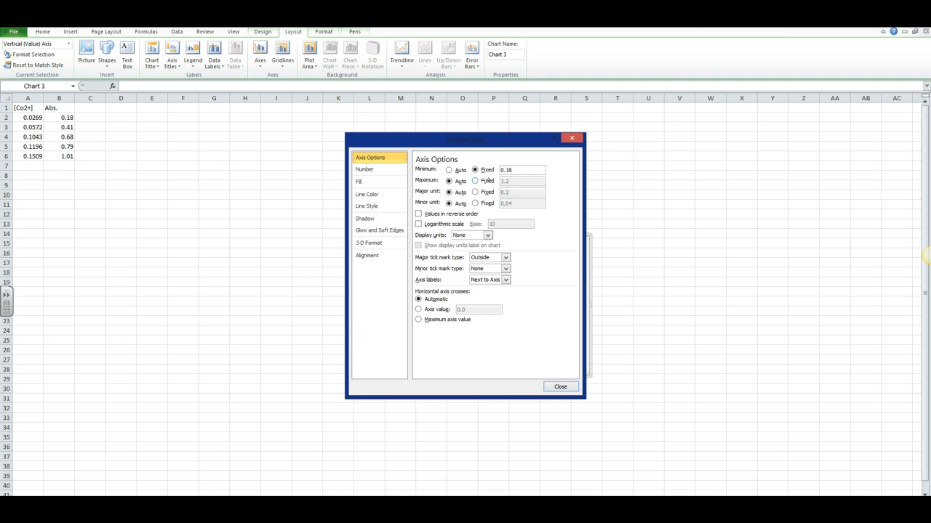
pyautogui.click(475, 180)
pyautogui.write('1.01')
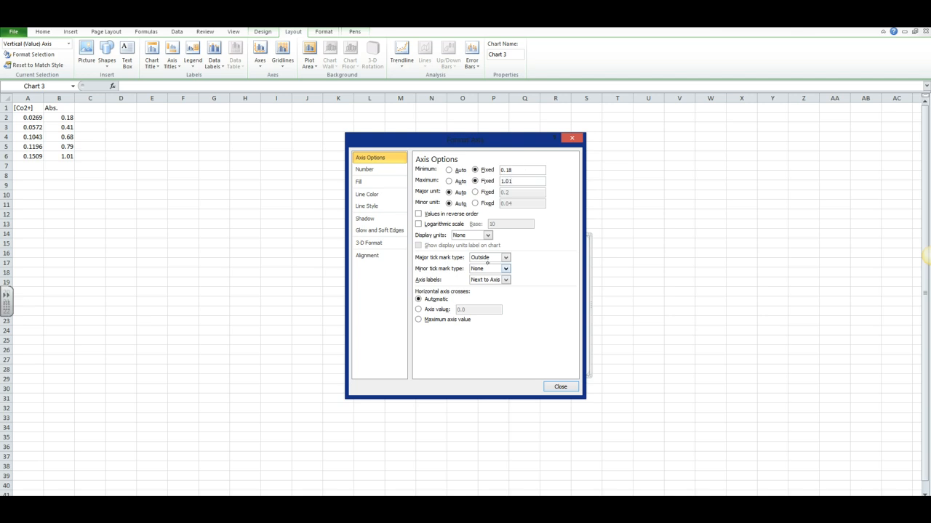
pyautogui.click(560, 387)
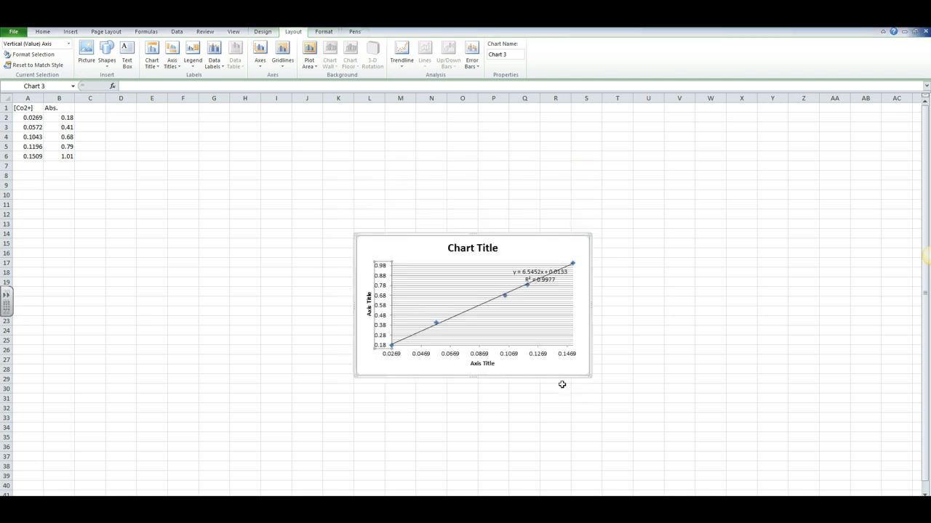
# Reposition the trendline equation label to the top centre and select the chart title for editing.
pyautogui.click(540, 275)
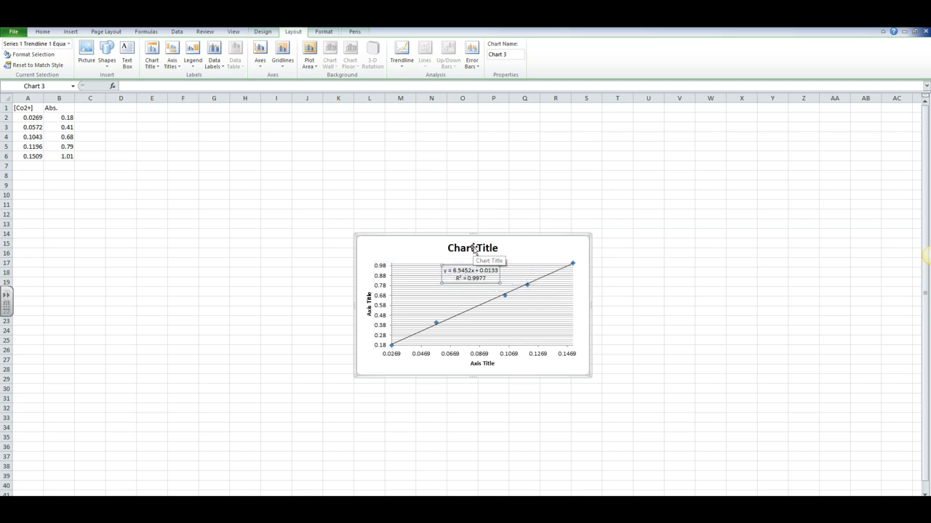
pyautogui.click(472, 247)
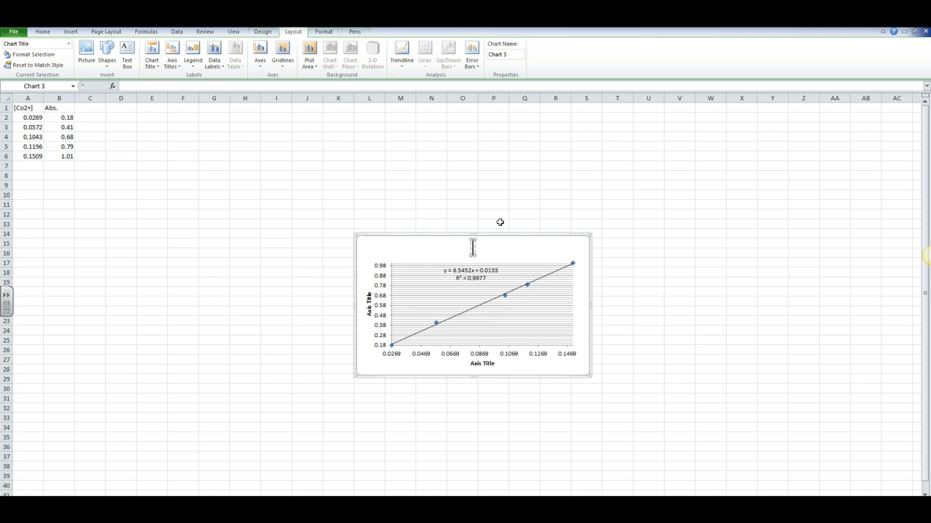
# Enter the chart title Abs. v. [Co2+] and begin the author line -J. Ca.
pyautogui.write('Abs.')
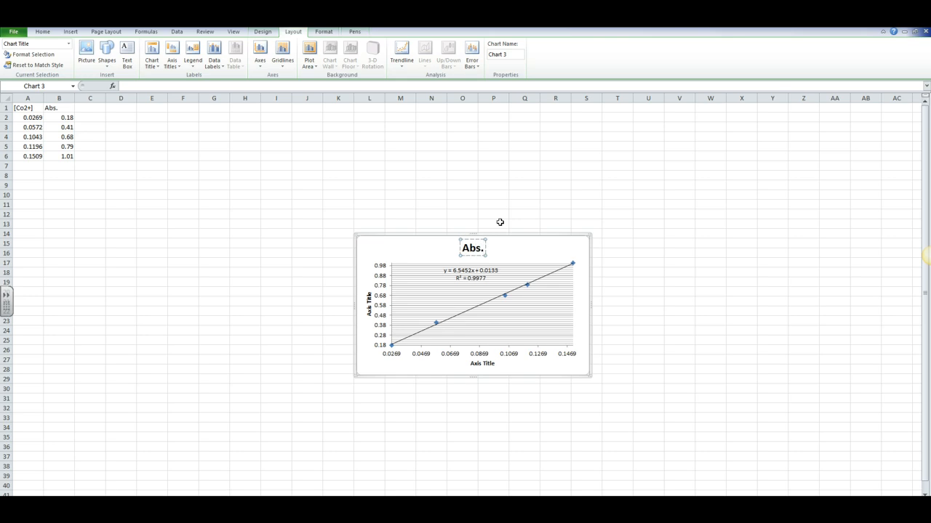
pyautogui.write('v.')
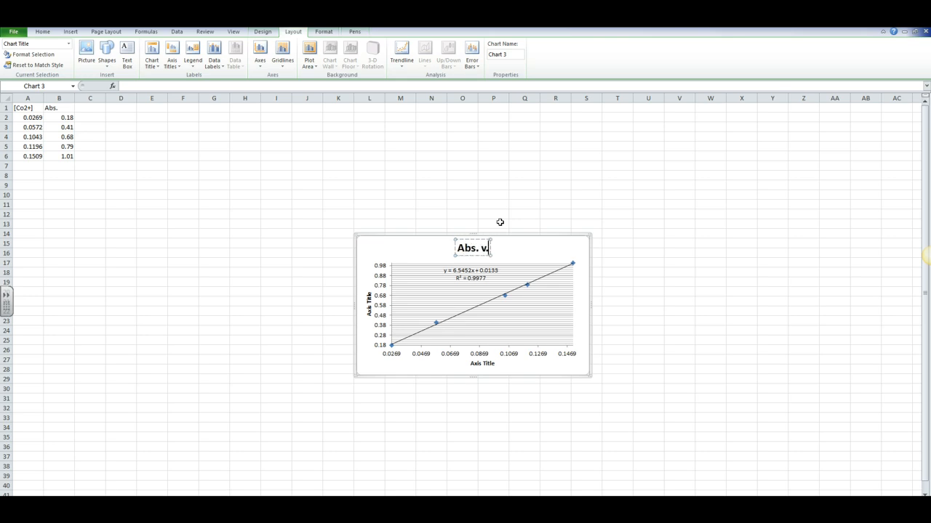
pyautogui.write('[Co2+')
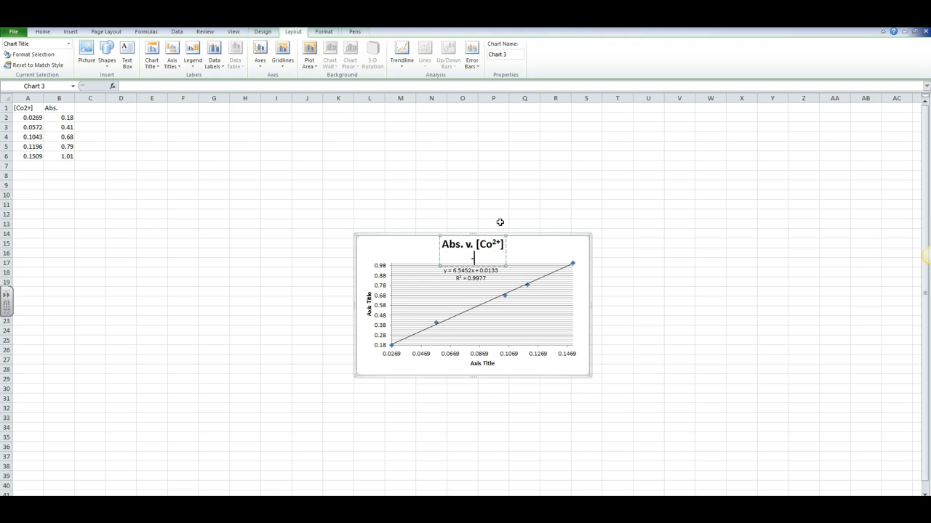
pyautogui.write('-J. Caddell')
pyautogui.click(370, 304)
pyautogui.write('Absorbance')
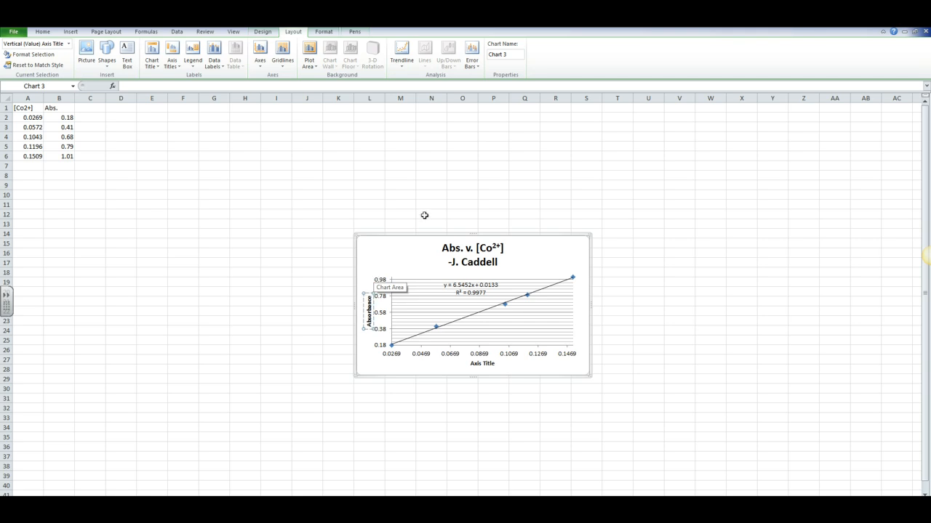
# Select the horizontal axis title to rename it [Co2+] (mol/L).
pyautogui.click(483, 363)
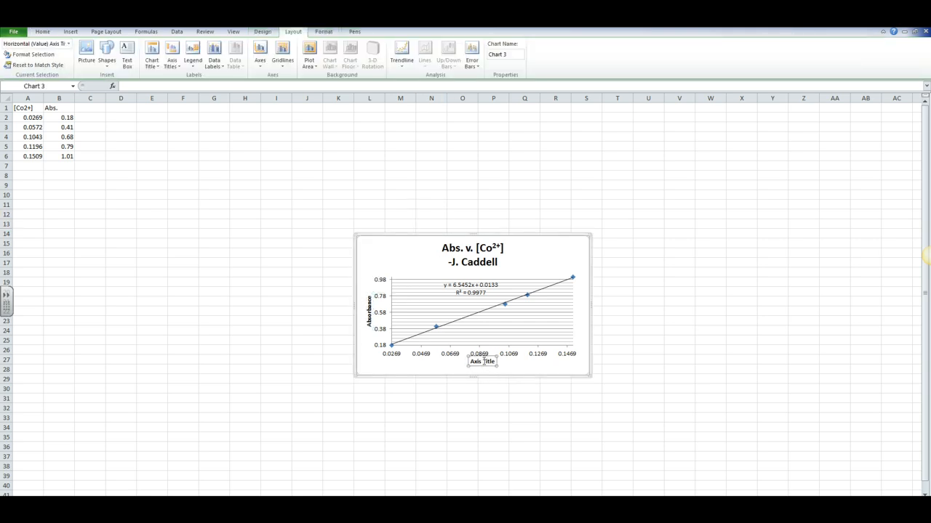
pyautogui.moveTo(488, 347)
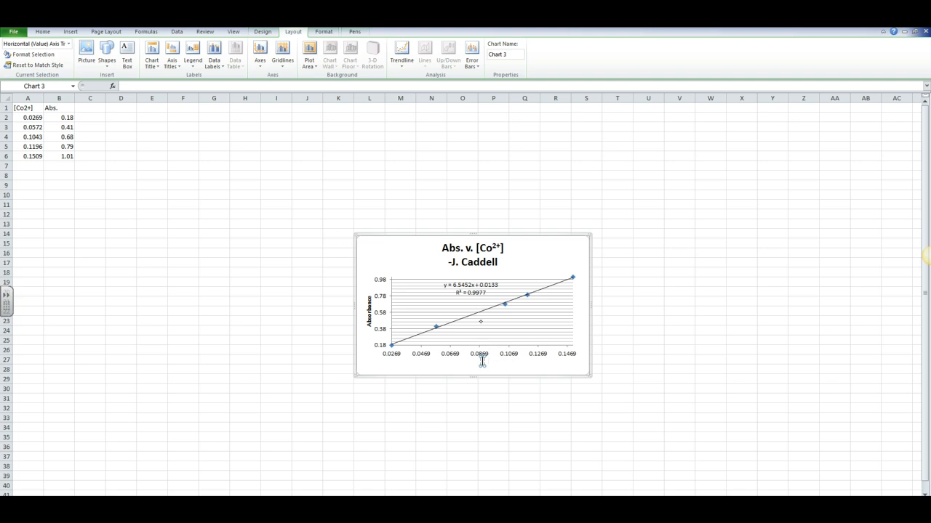
pyautogui.moveTo(480, 323)
pyautogui.write('[Co²⁺] (mol/L)')
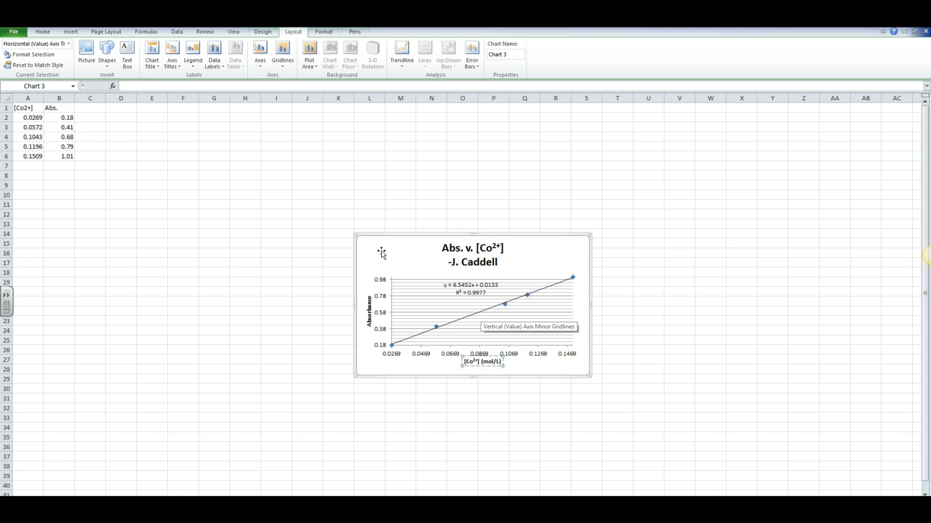
pyautogui.moveTo(474, 291)
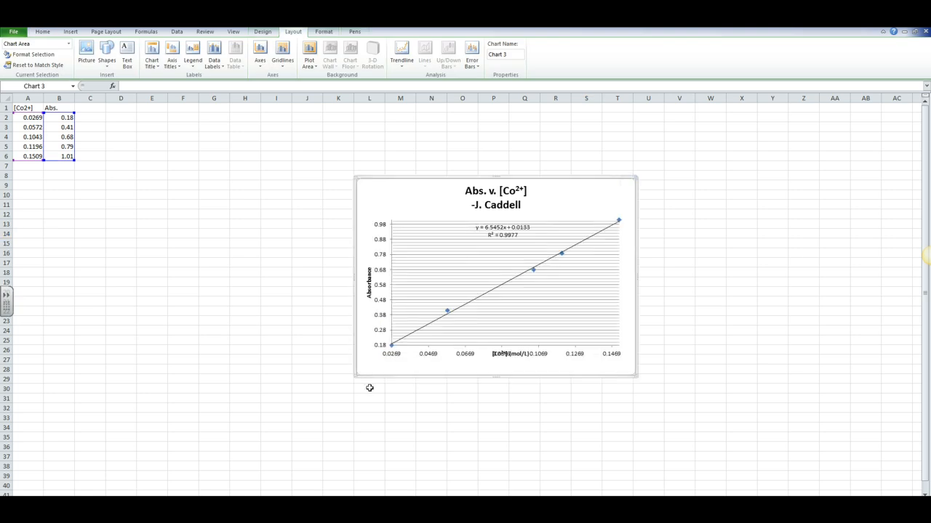
pyautogui.moveTo(347, 387)
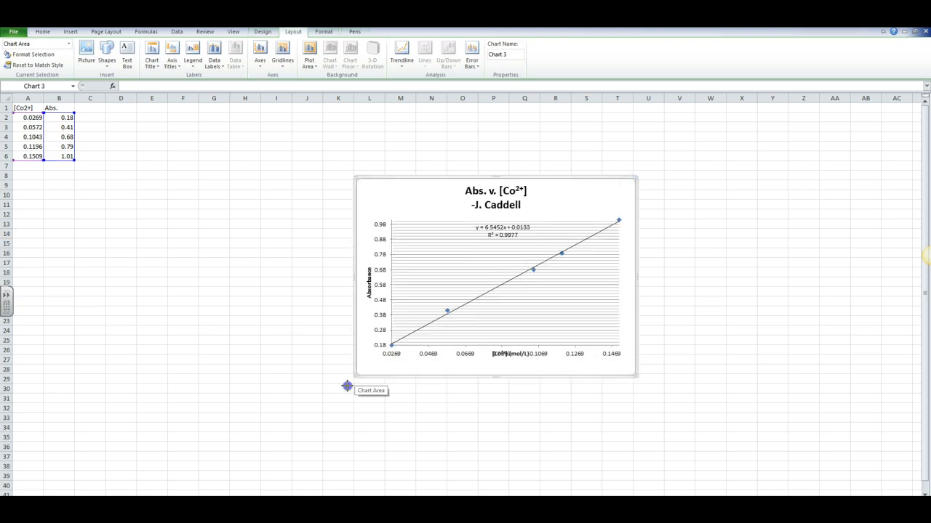
# Enlarge the chart toward the lower left and select the trendline equation label.
pyautogui.moveTo(496, 277); pyautogui.dragTo(480, 291)
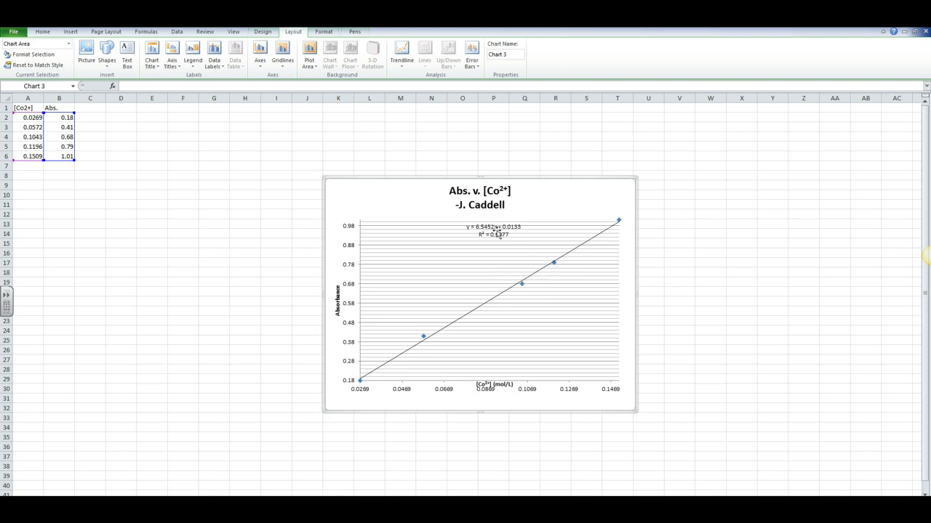
pyautogui.moveTo(495, 231)
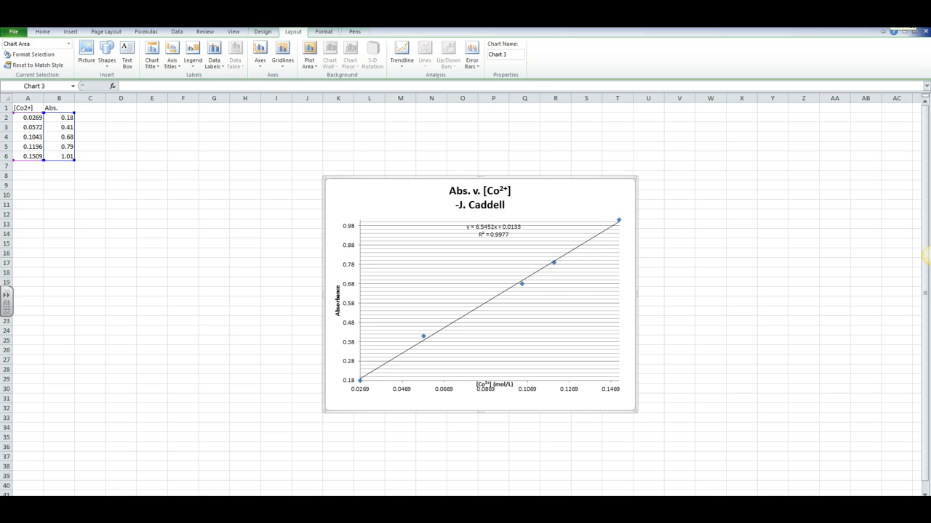
pyautogui.click(493, 230)
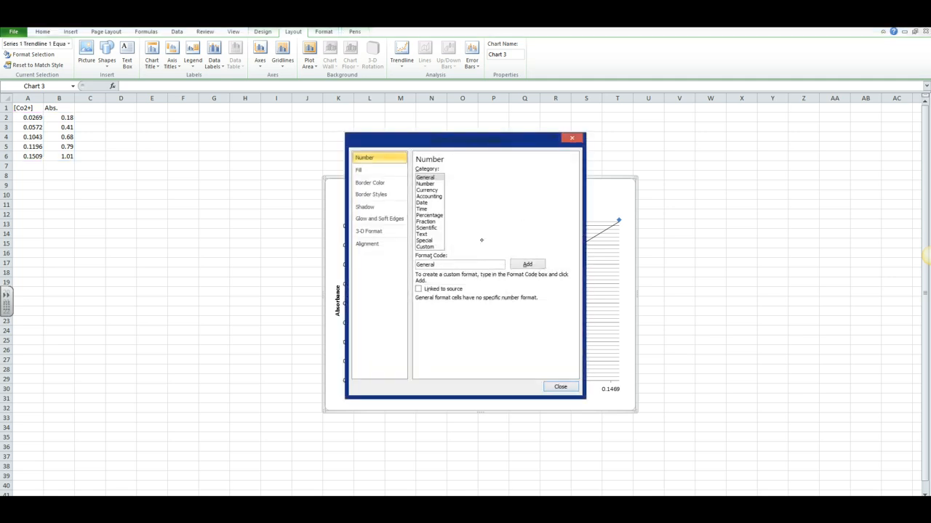
# Leave the Excel chart and bring up a blank SMART Notebook page.
pyautogui.click(560, 386)
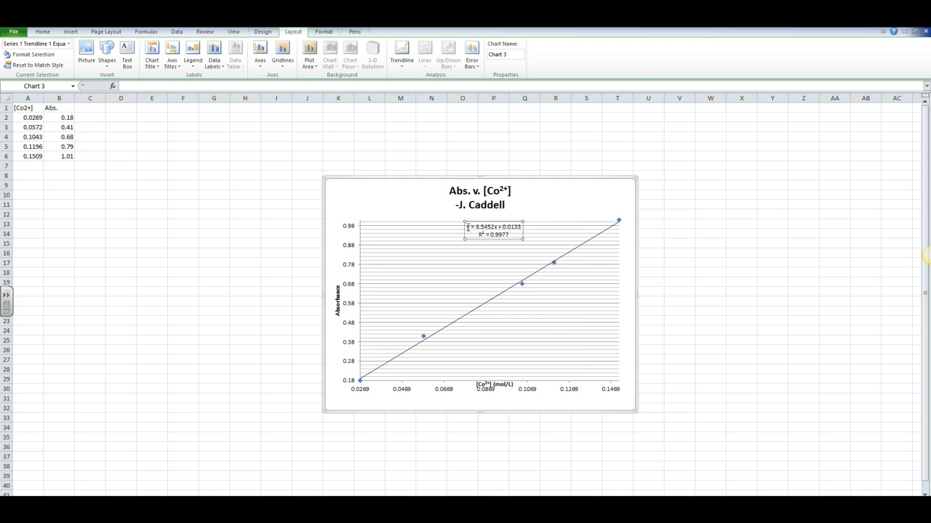
pyautogui.click(495, 227)
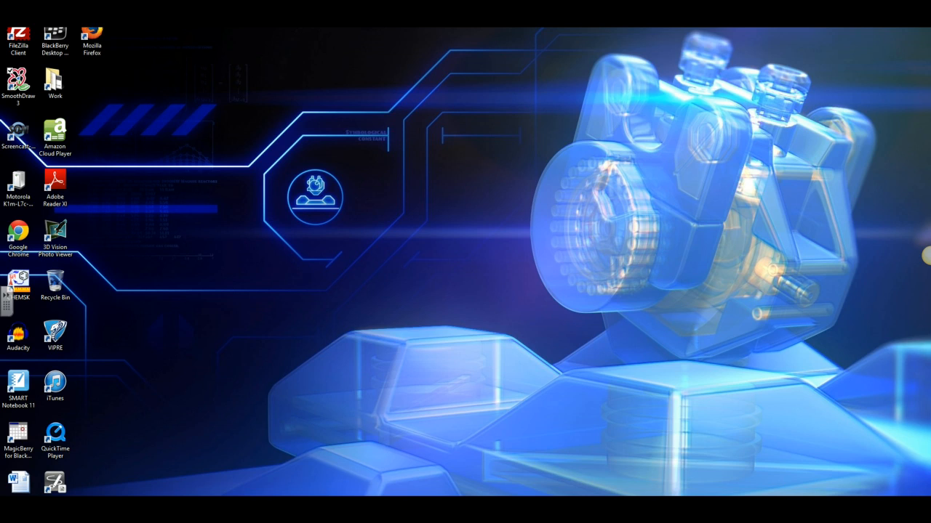
pyautogui.doubleClick(18, 83)
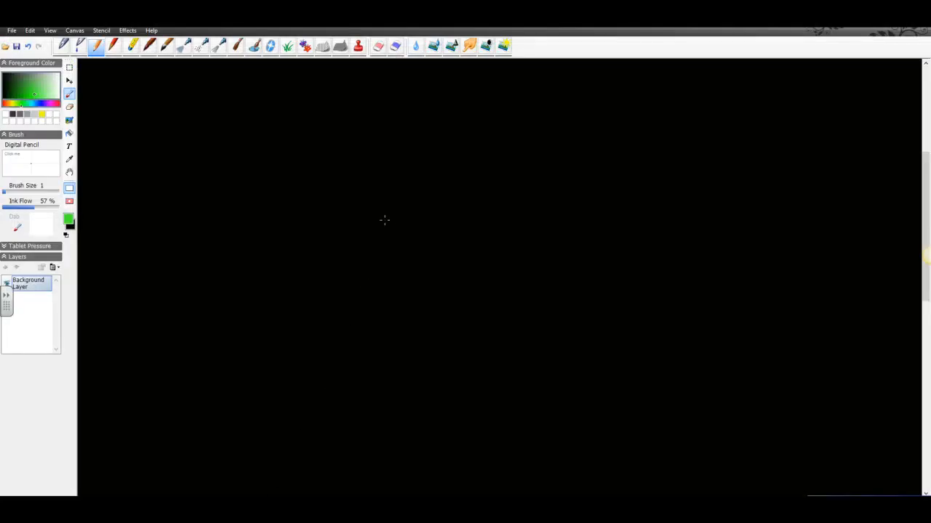
pyautogui.moveTo(131, 113)
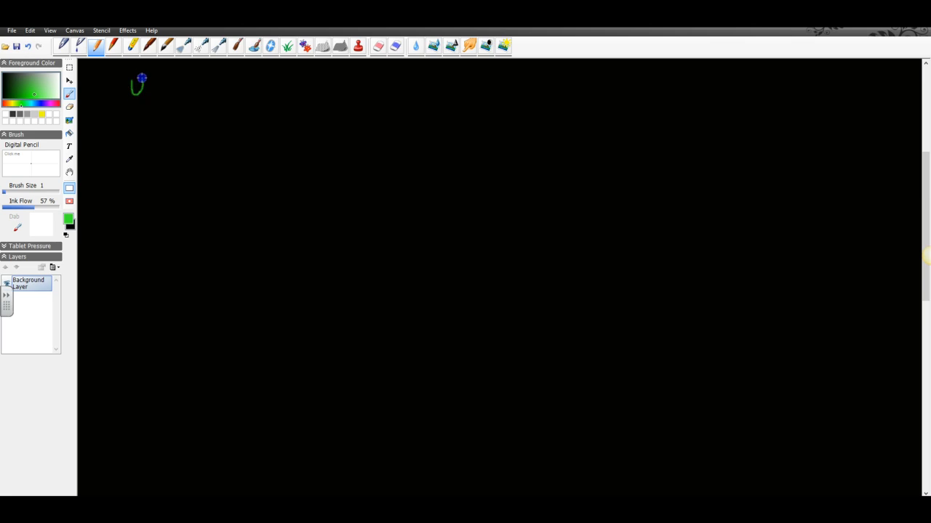
# Handwrite the line equation y = mx + b.
pyautogui.moveTo(143, 79); pyautogui.dragTo(167, 88)
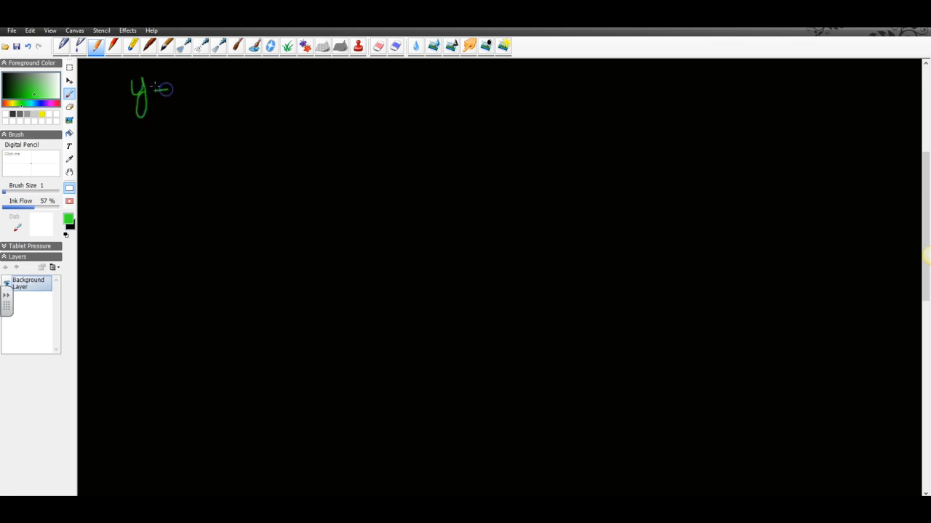
pyautogui.moveTo(172, 87); pyautogui.dragTo(189, 88)
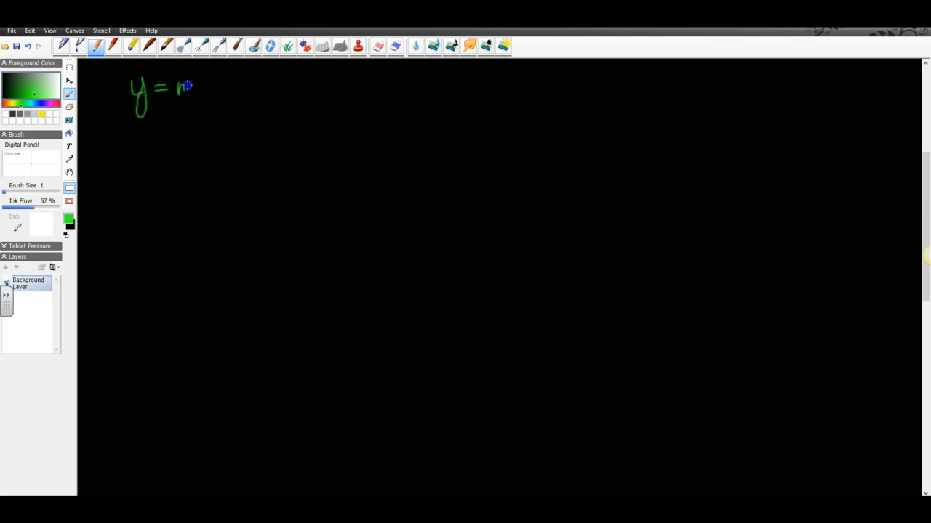
pyautogui.moveTo(182, 87); pyautogui.dragTo(218, 99)
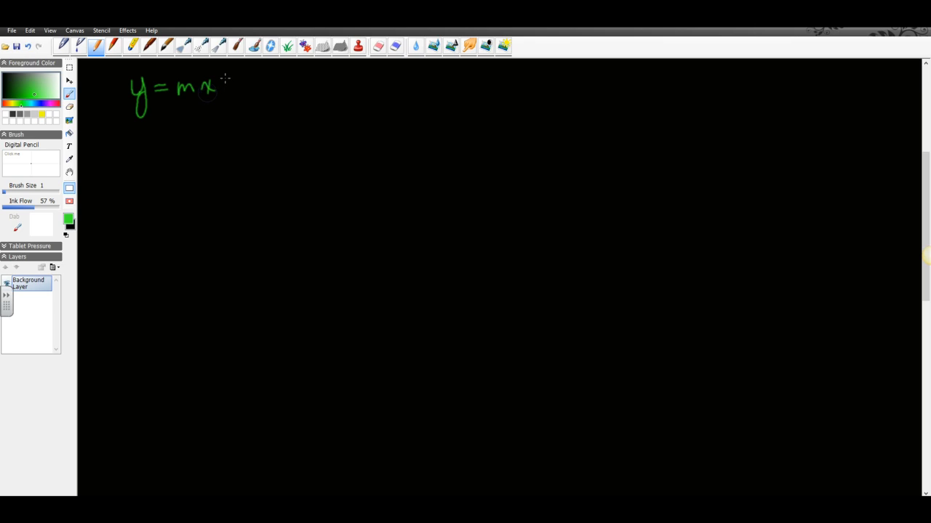
pyautogui.moveTo(226, 80); pyautogui.dragTo(251, 95)
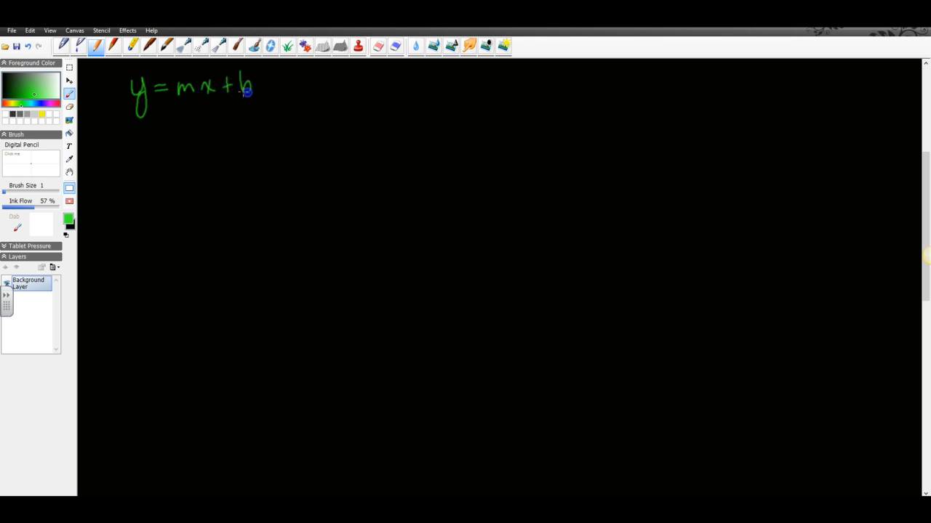
pyautogui.moveTo(154, 150)
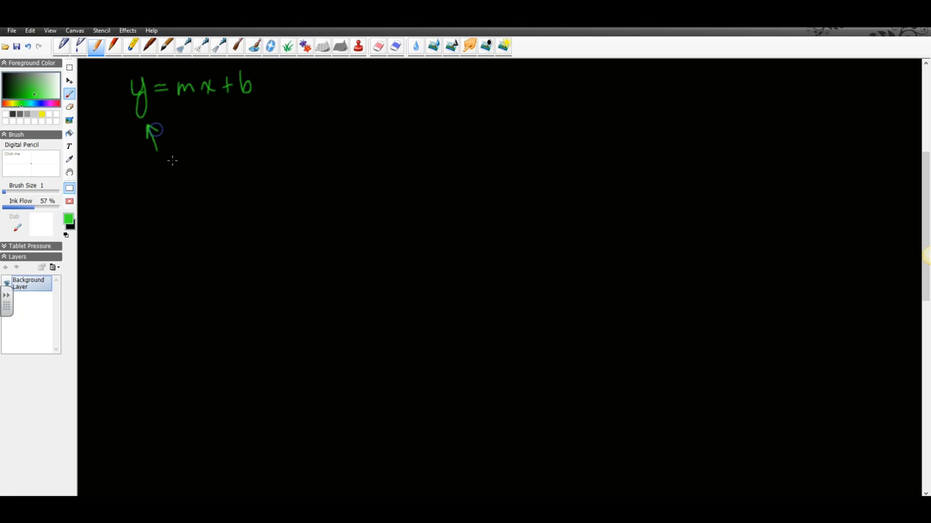
# Label y with an arrow as Abs of unknown.
pyautogui.moveTo(152, 157); pyautogui.dragTo(167, 172)
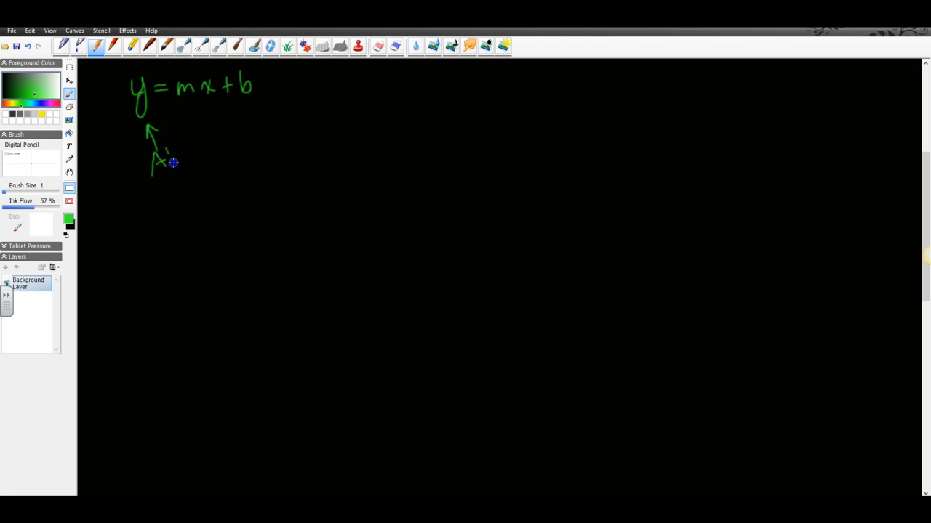
pyautogui.moveTo(168, 158); pyautogui.dragTo(186, 159)
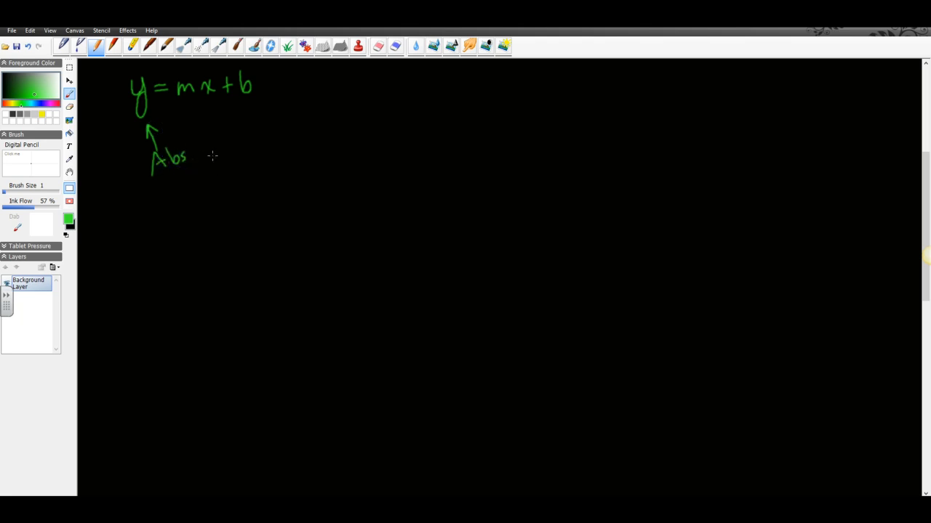
pyautogui.moveTo(211, 153); pyautogui.dragTo(233, 146)
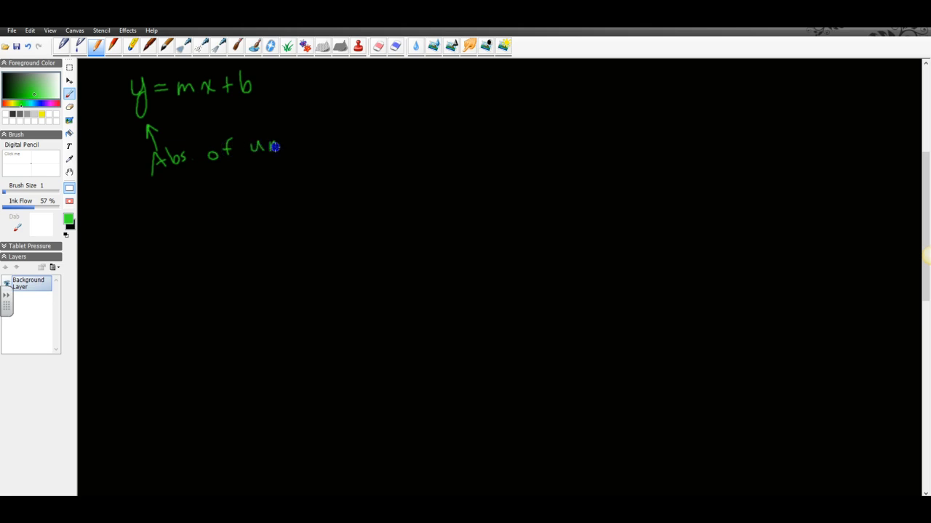
pyautogui.moveTo(283, 142); pyautogui.dragTo(305, 146)
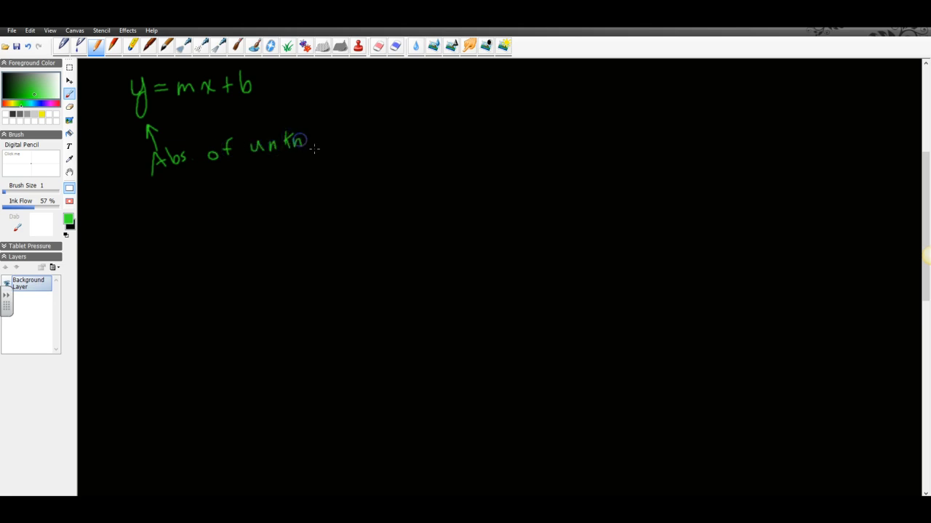
pyautogui.moveTo(291, 139); pyautogui.dragTo(341, 140)
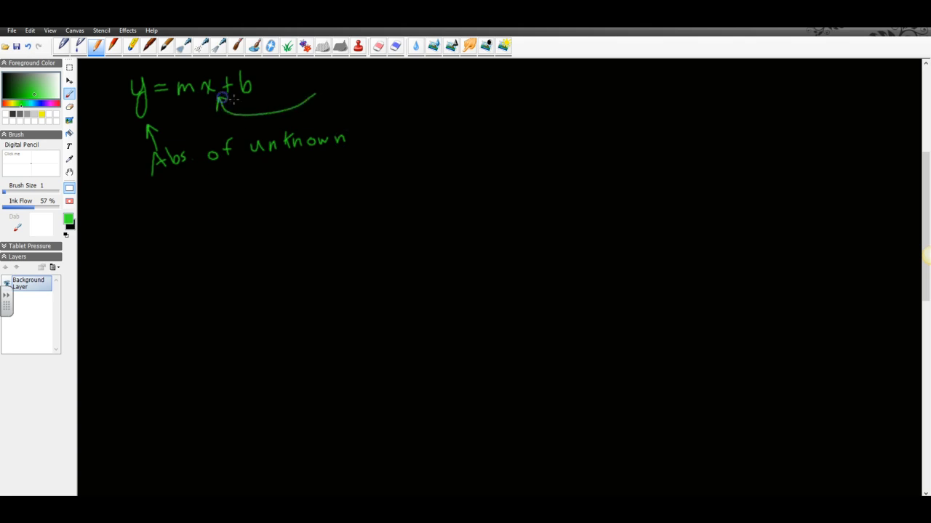
# Label x as [Co2+] with unk subscript.
pyautogui.moveTo(331, 80); pyautogui.dragTo(337, 101)
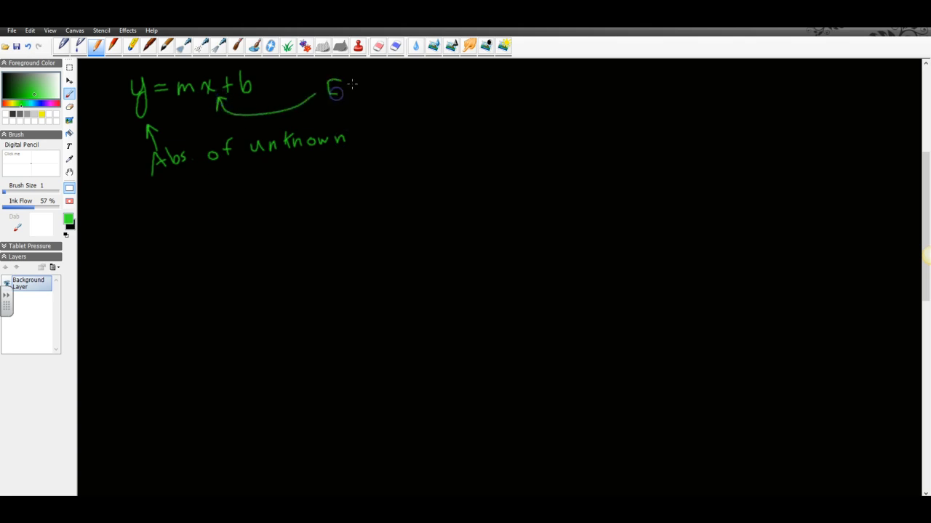
pyautogui.moveTo(332, 87); pyautogui.dragTo(366, 88)
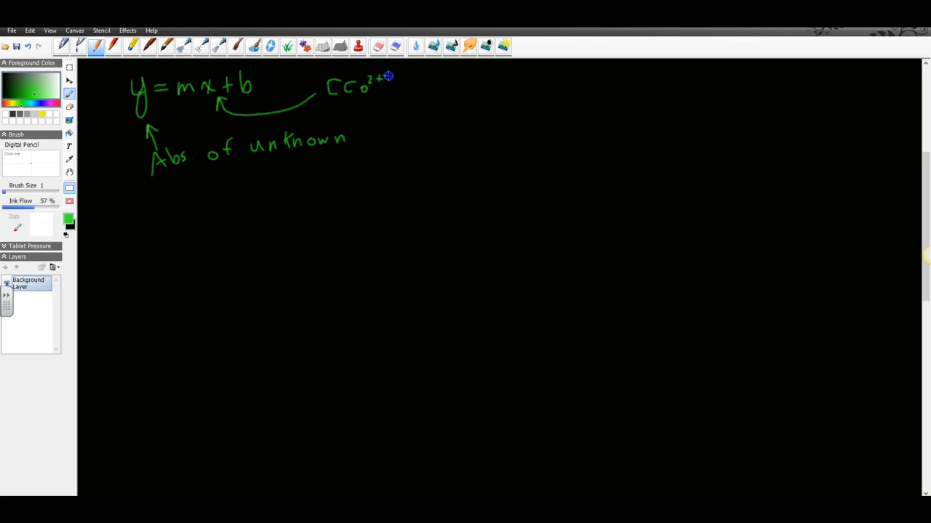
pyautogui.moveTo(386, 76); pyautogui.dragTo(387, 95)
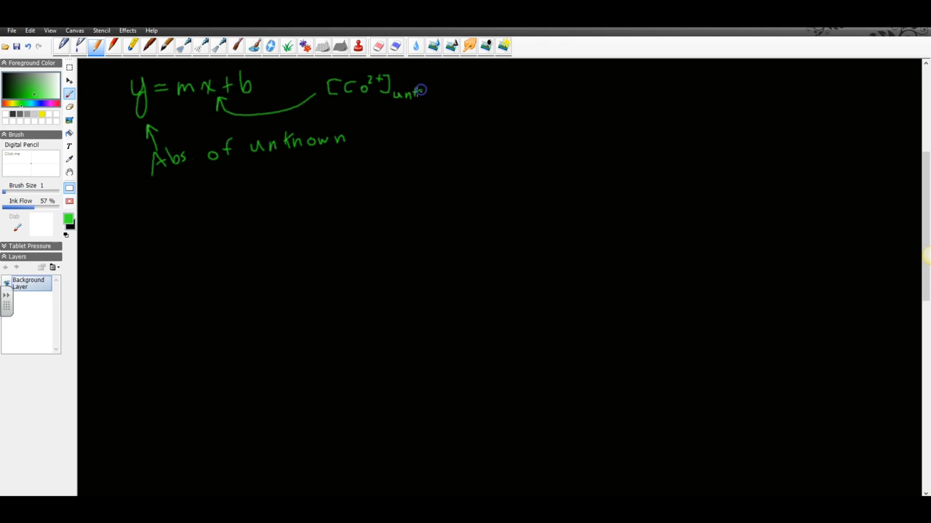
pyautogui.moveTo(244, 239)
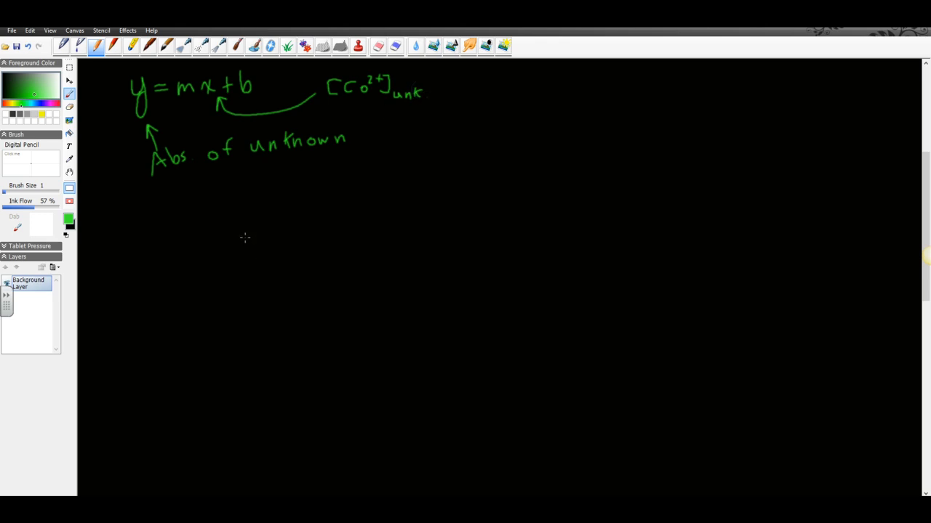
# Handwrite x = (y − b)/m with the pen, y − b set over a fraction bar.
pyautogui.moveTo(246, 240); pyautogui.dragTo(269, 226)
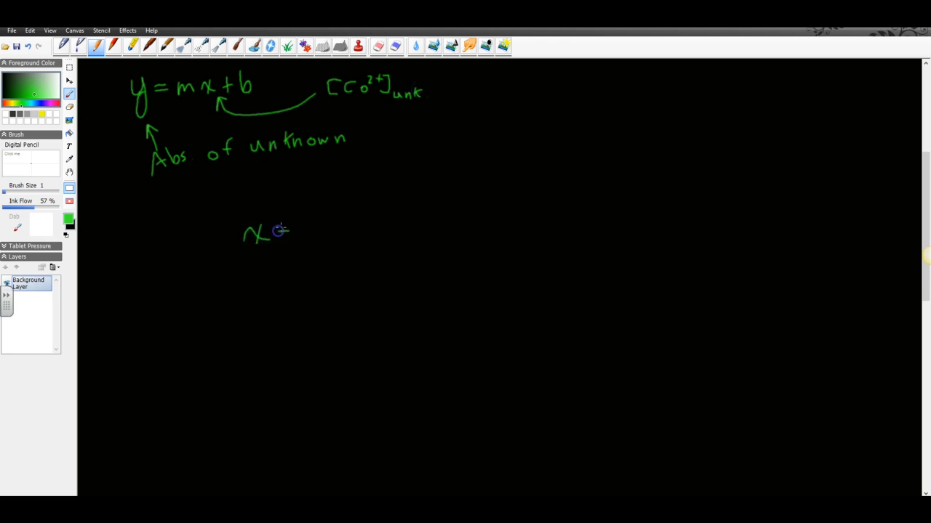
pyautogui.moveTo(298, 232); pyautogui.dragTo(323, 215)
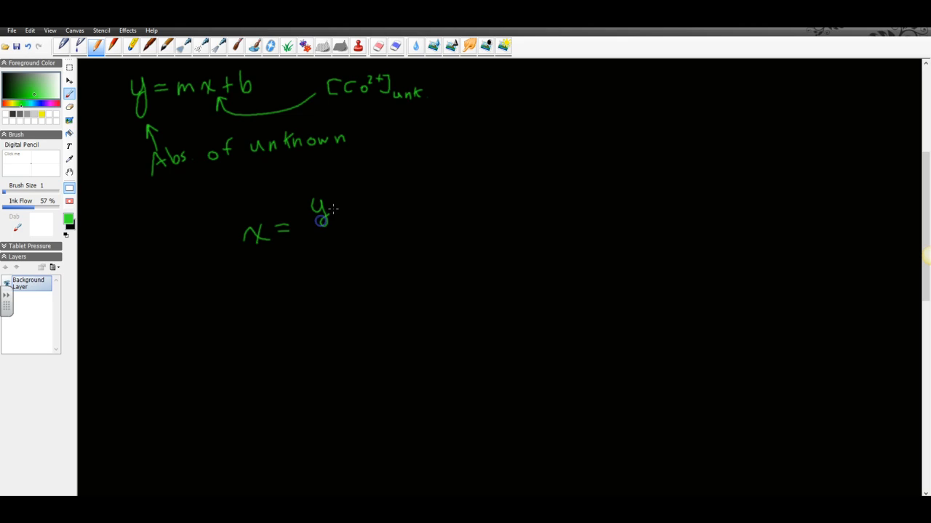
pyautogui.moveTo(320, 221); pyautogui.dragTo(356, 221)
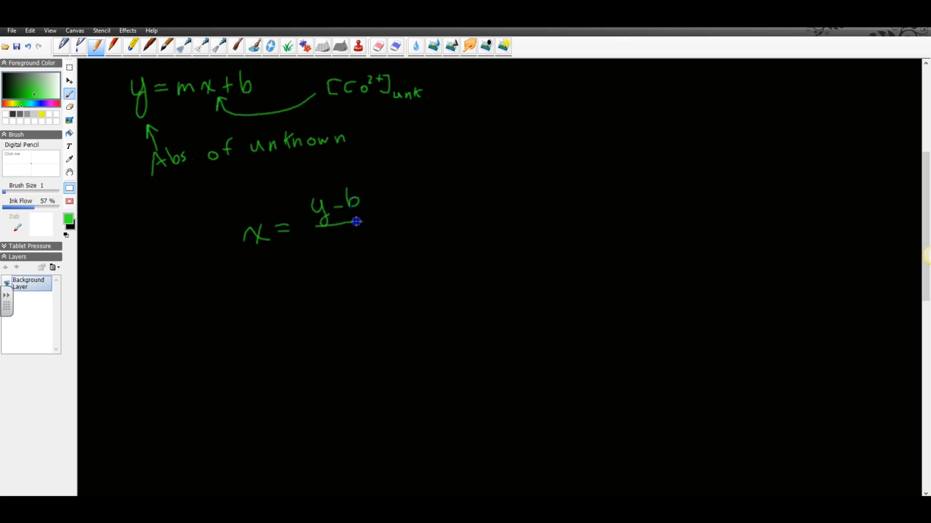
pyautogui.moveTo(334, 236); pyautogui.dragTo(352, 244)
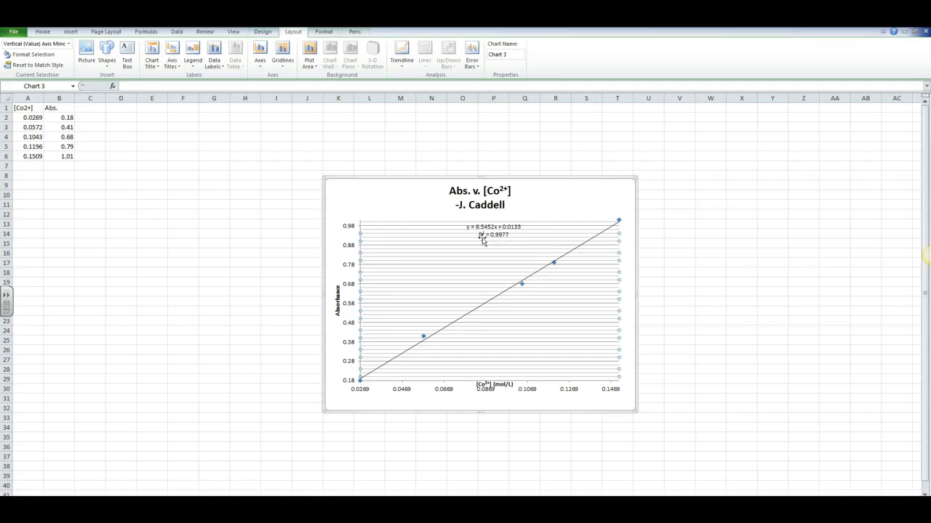
pyautogui.moveTo(495, 230)
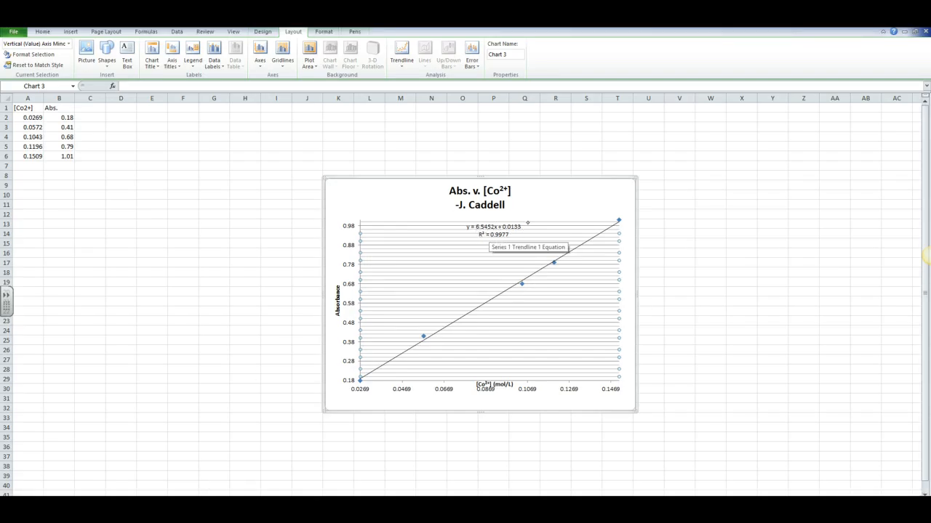
pyautogui.moveTo(512, 233)
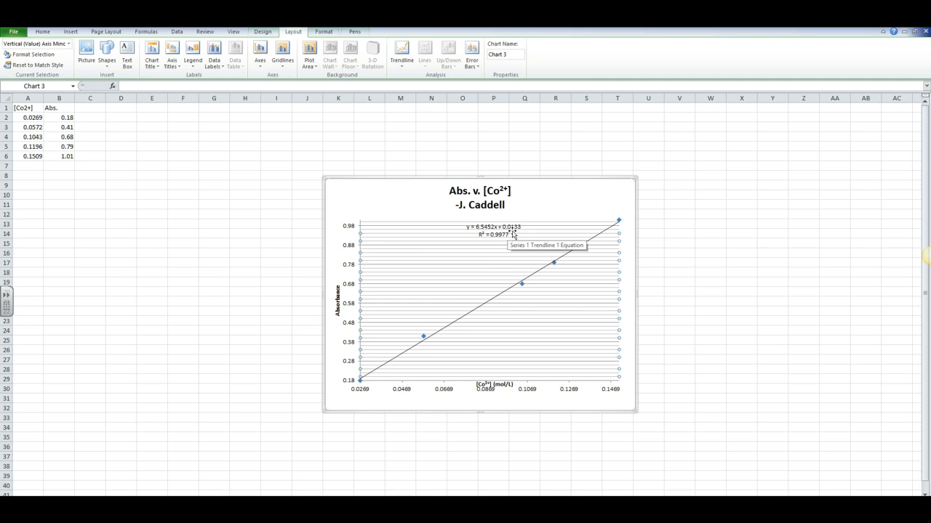